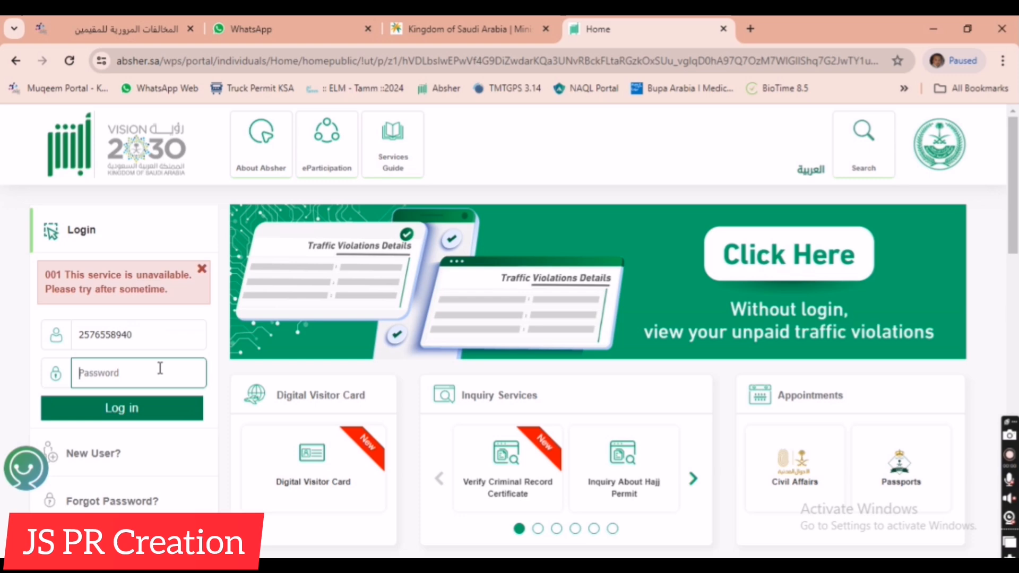
Sign in with the identity number and password to reach the Account Creation form
text(•)
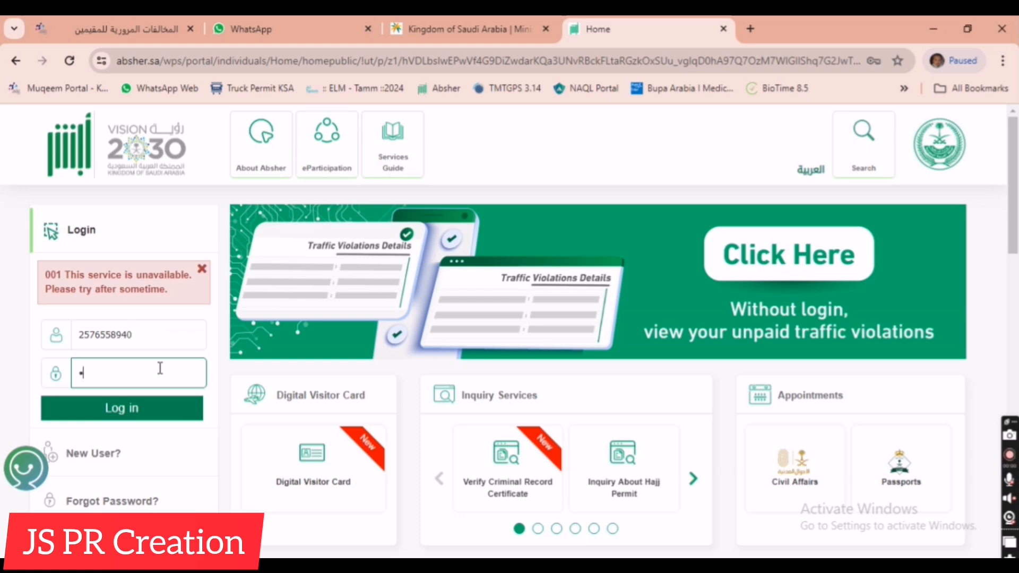
text(•)
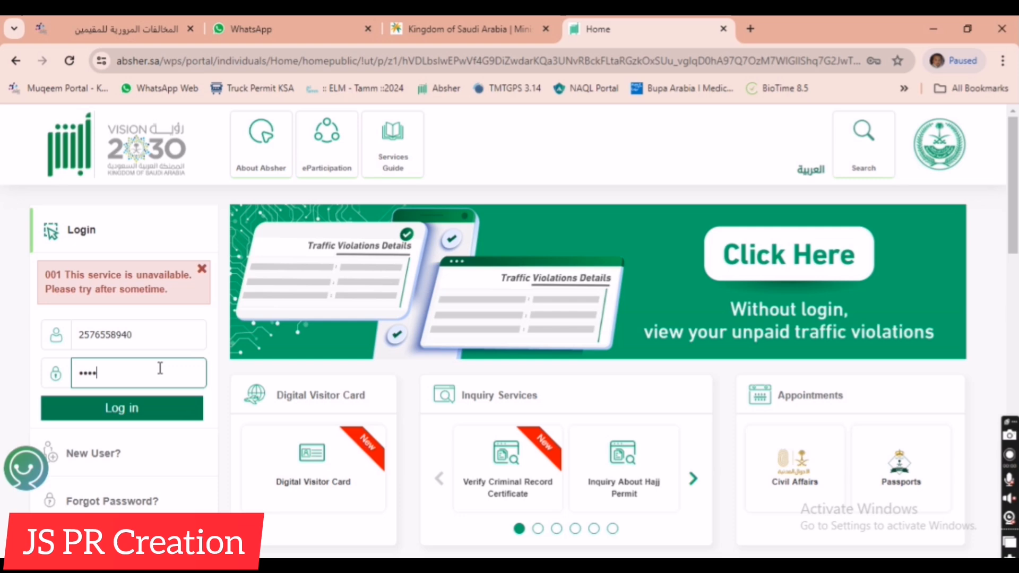
text(••••)
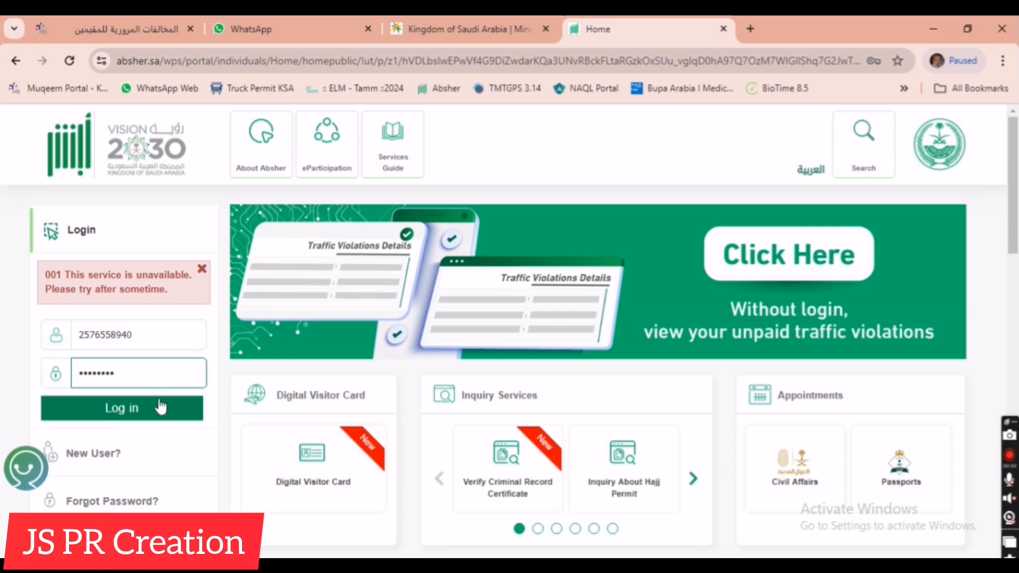
click(121, 408)
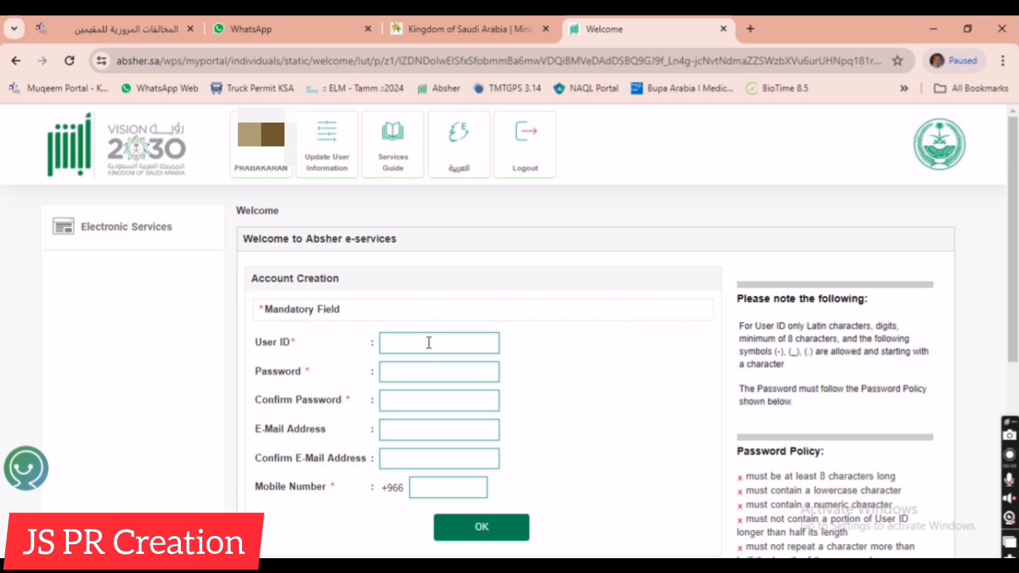
Enter user ID 'Praba123' with a matching password and confirmation
click(438, 343)
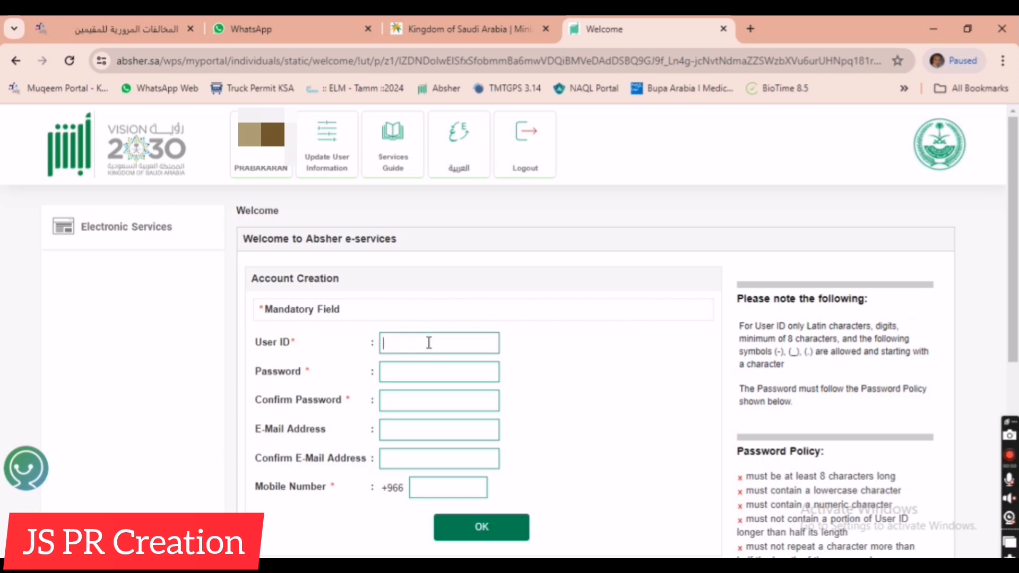
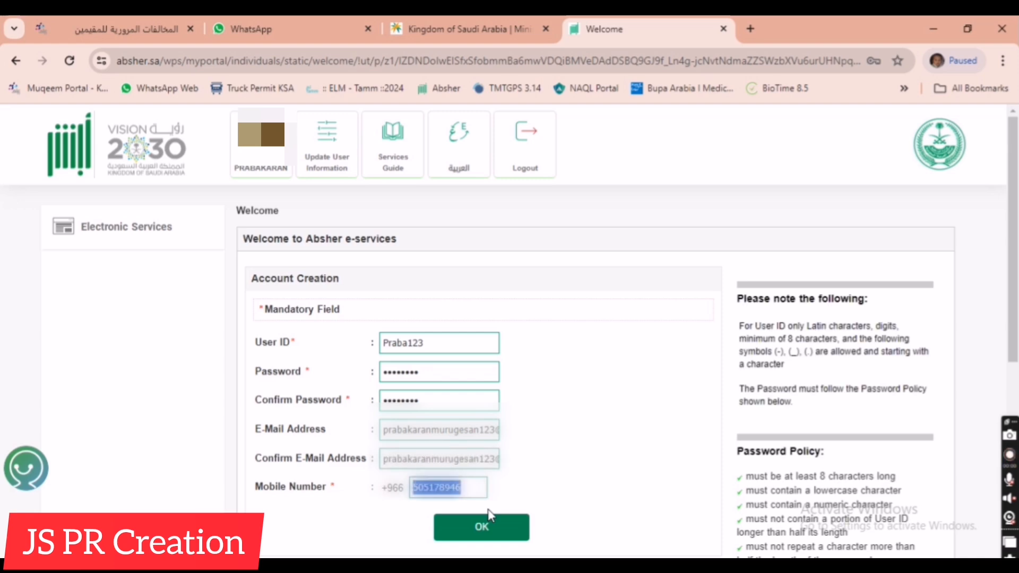
click(481, 526)
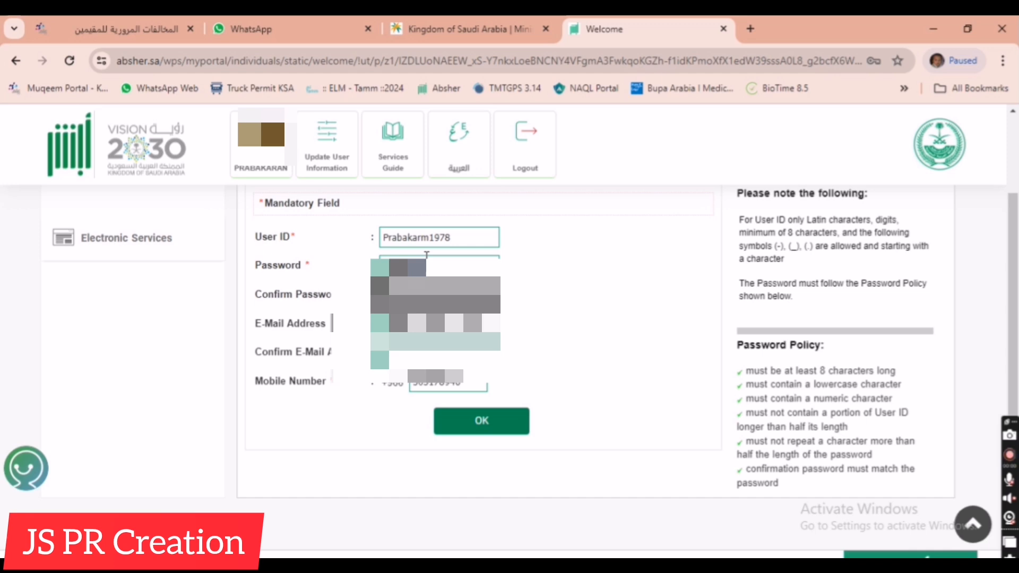
click(480, 420)
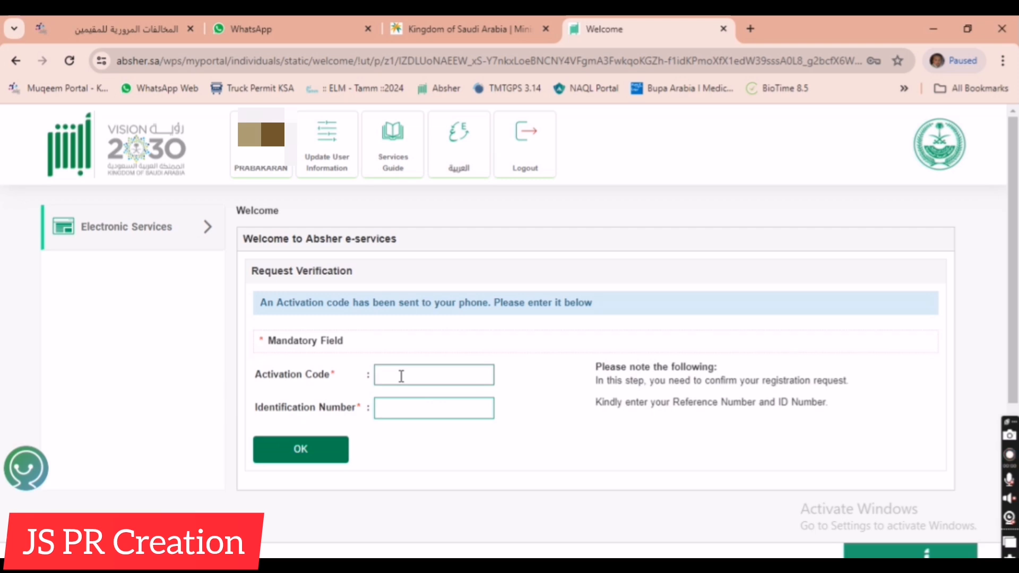
click(433, 374)
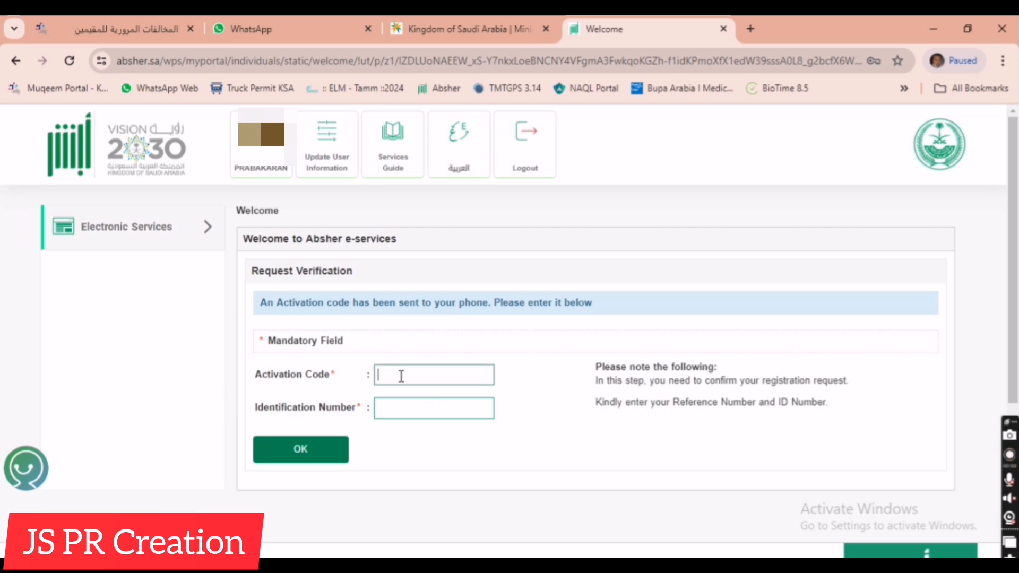
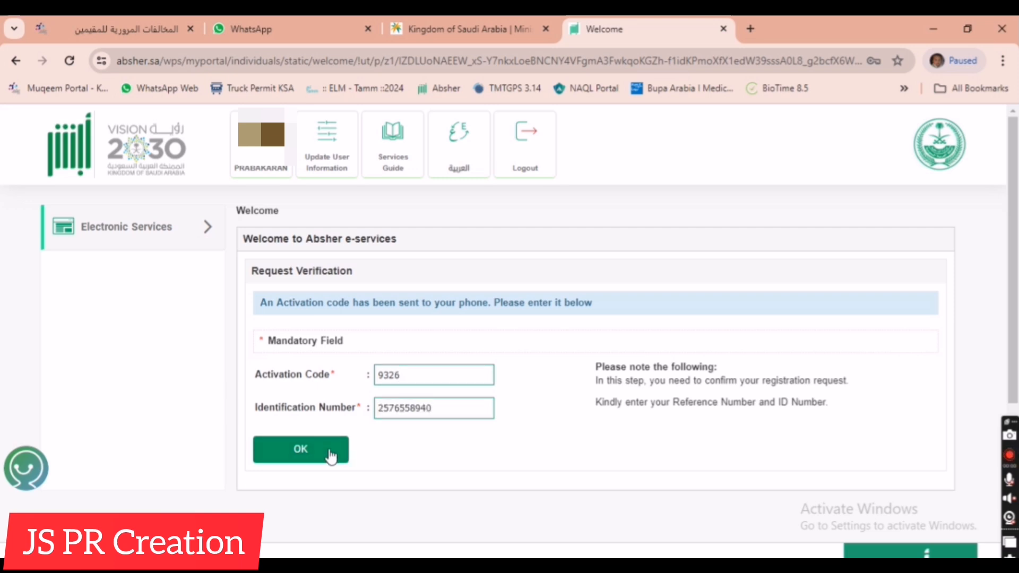
click(300, 449)
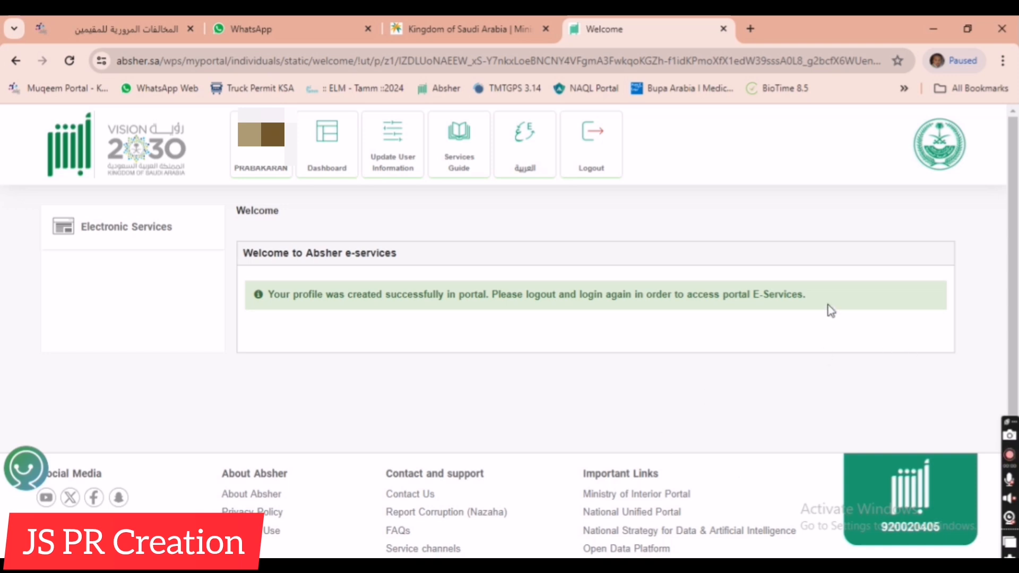
triple_click(520, 294)
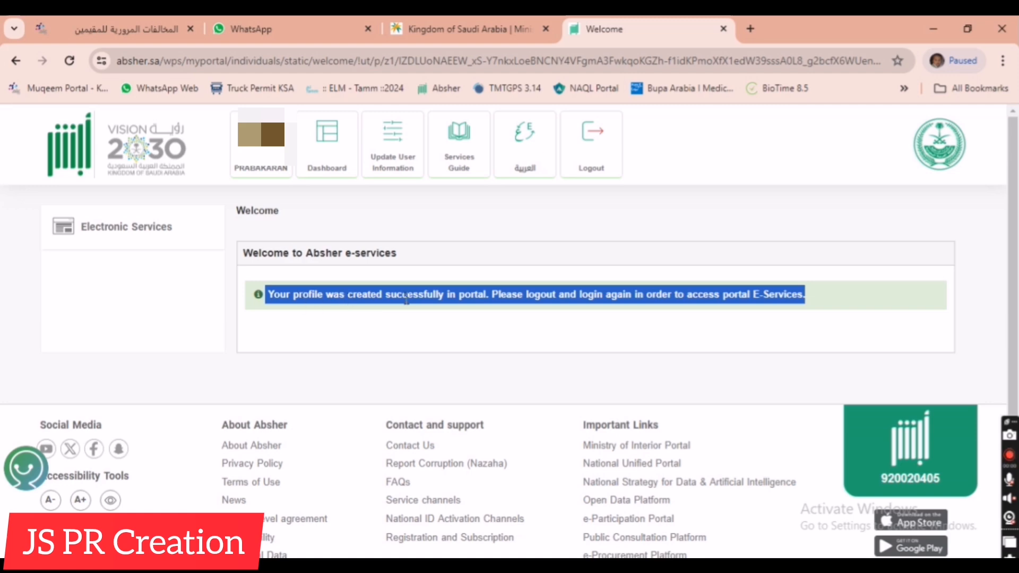
mouse_move(652, 299)
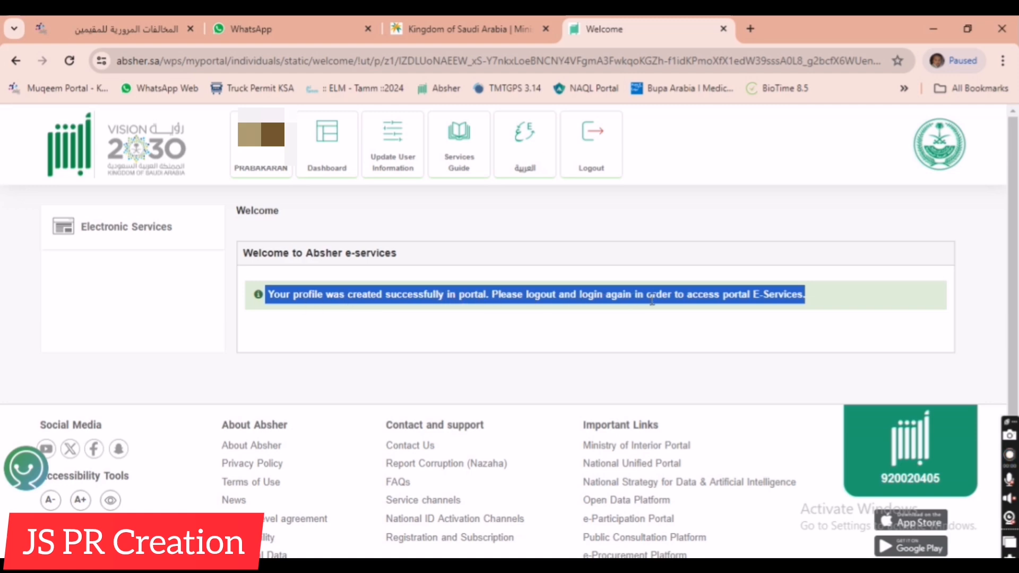
mouse_move(821, 300)
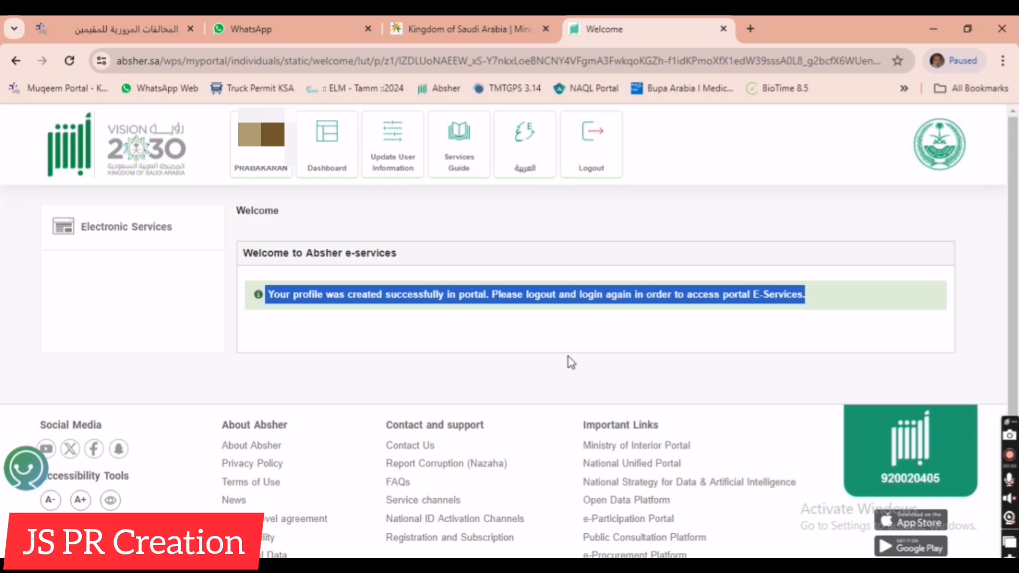
mouse_move(591, 143)
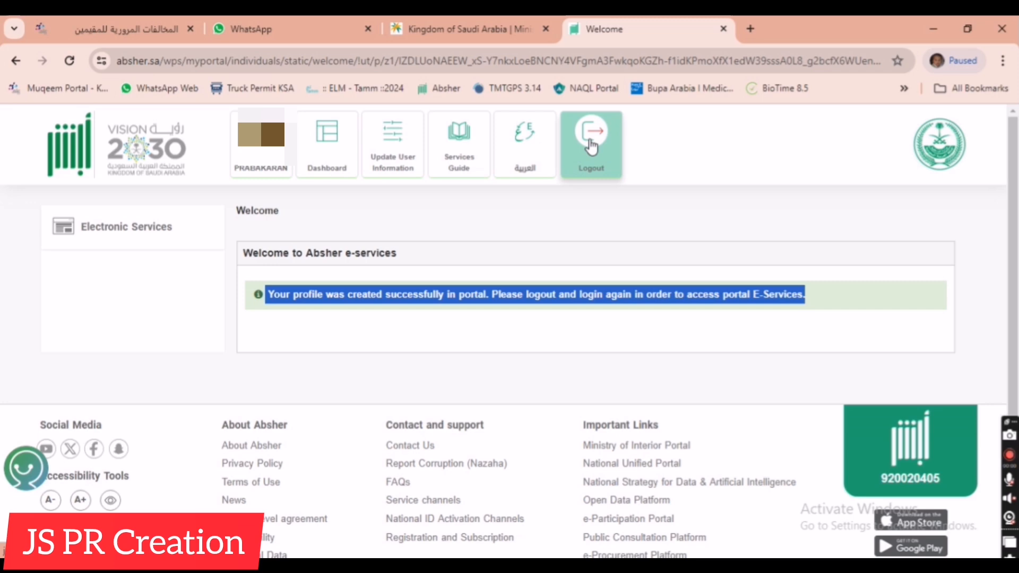
Log out, sign back in with the new password and enter the SMS verification code
click(589, 143)
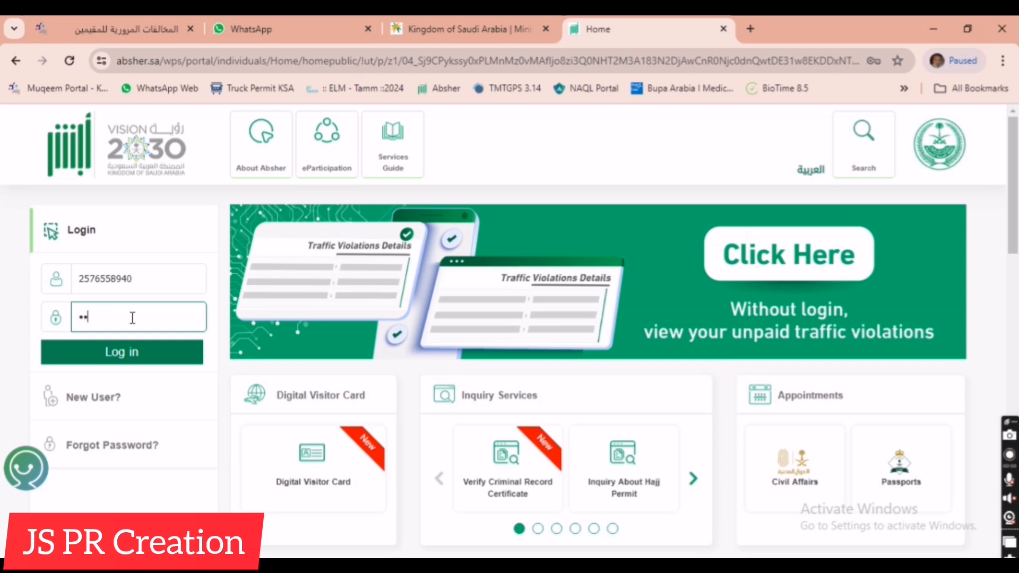
text(••••••)
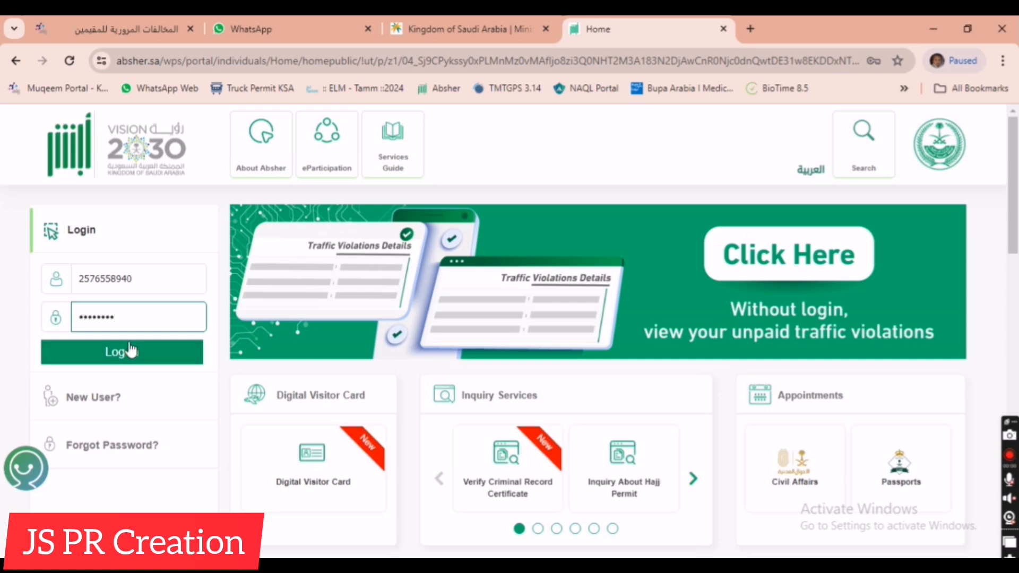
click(121, 352)
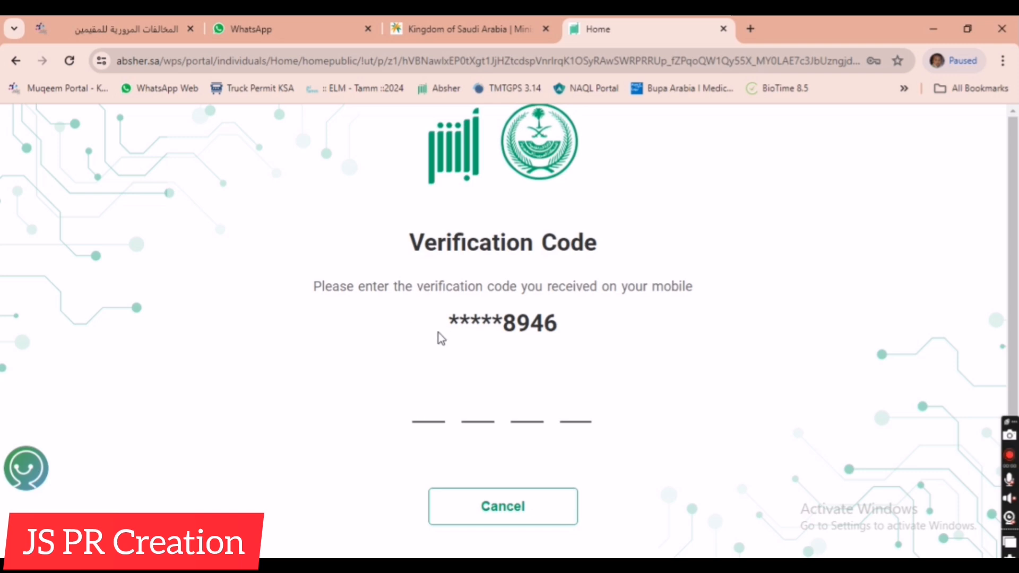
text(51)
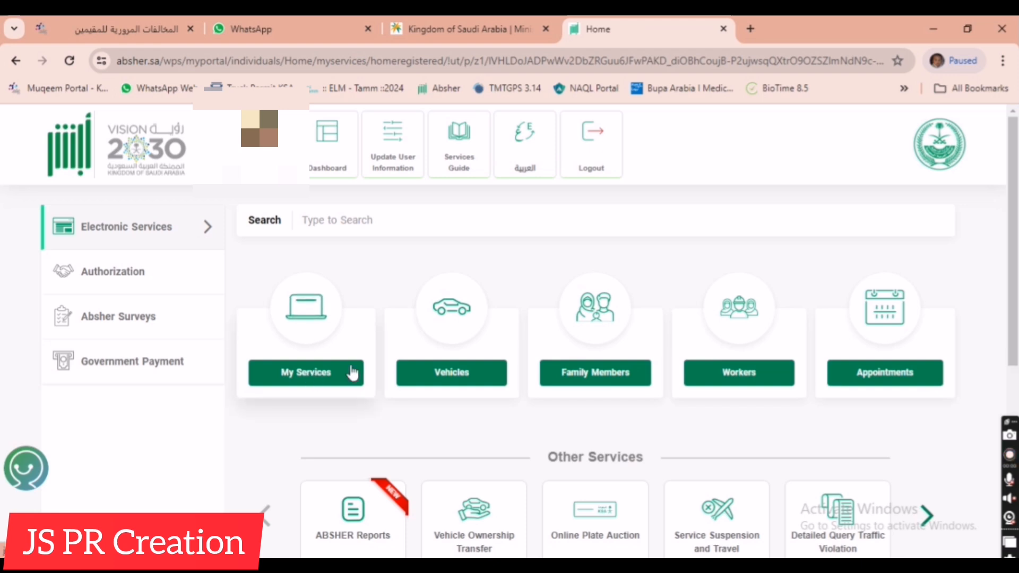
mouse_move(939, 498)
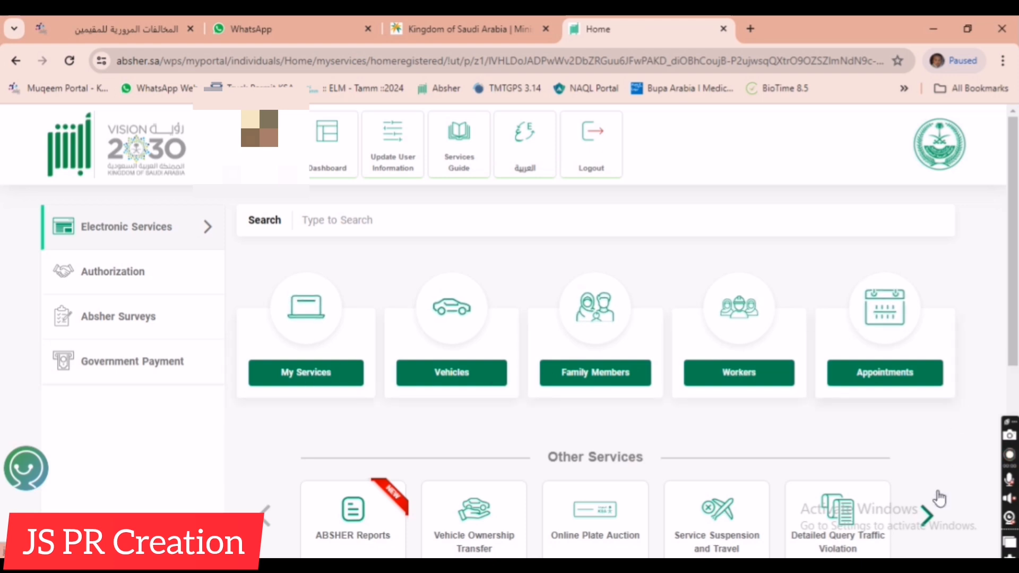